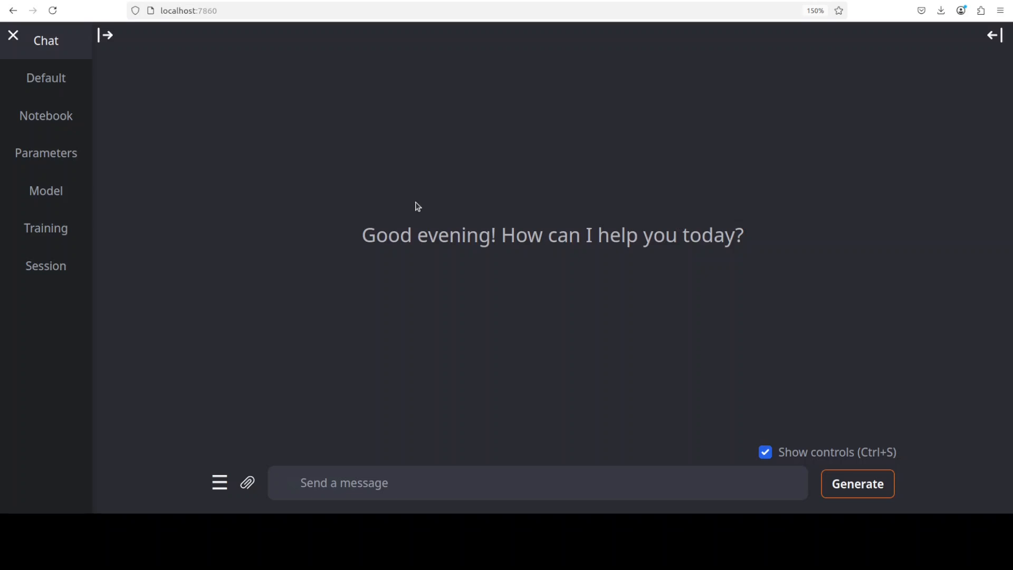
mouse_move(382, 230)
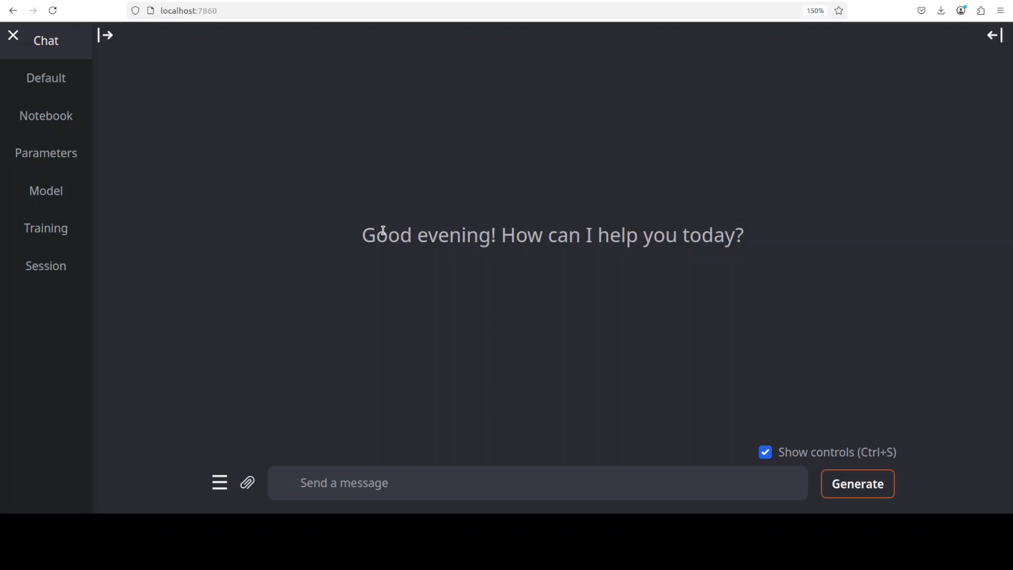
mouse_move(433, 385)
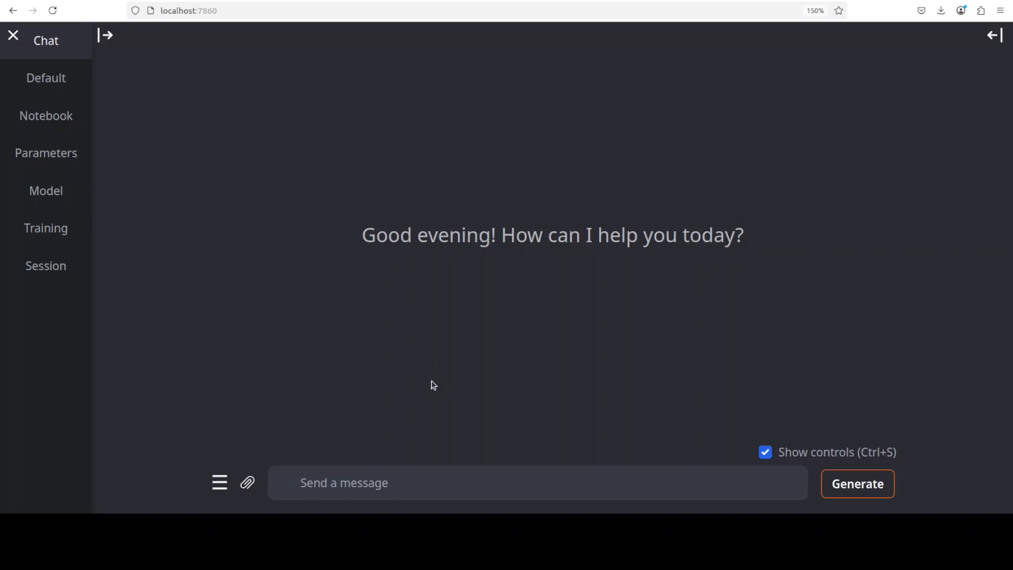
mouse_move(444, 360)
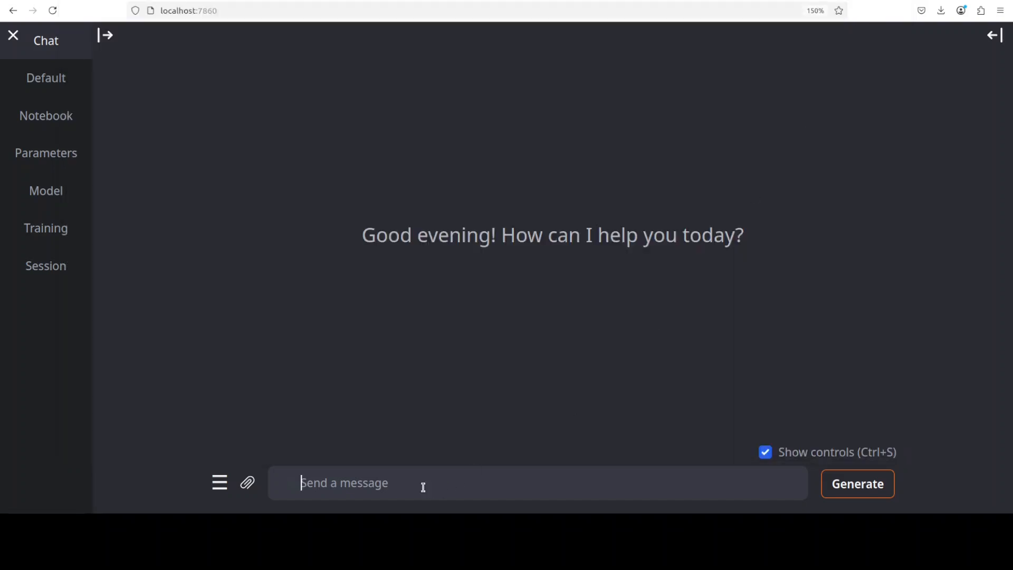
Enter a prompt for a self-contained HTML file with realistic fireworks exploding into colorful particles
type("Create a complete, self-contained HTML file that displays realistic fireworks animations. The fireworks should launch from the bottom of the screen and explode into colorful particle effects at various heights.")
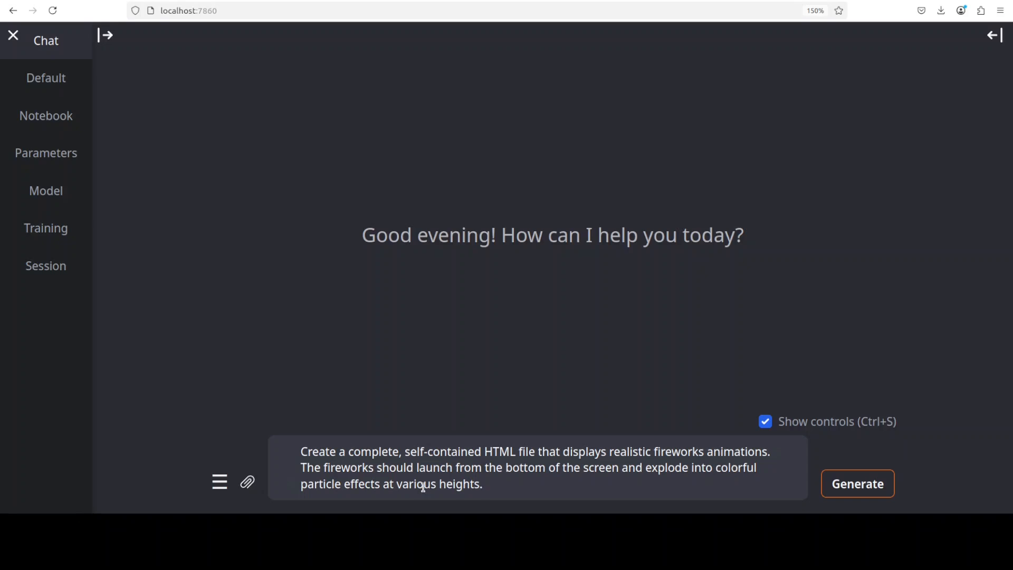
left_click(483, 484)
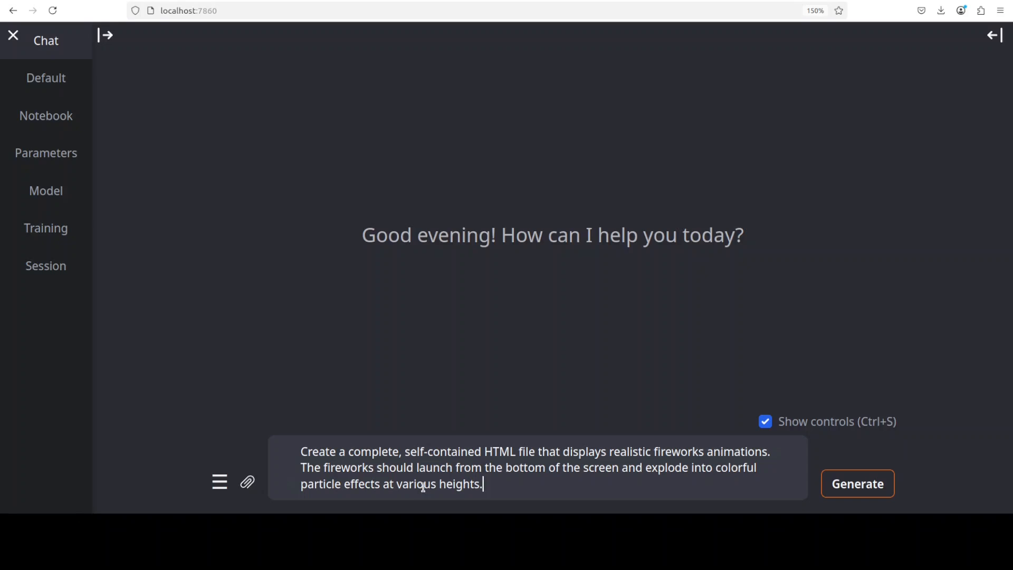
Send the fireworks prompt and let the model stream its thinking
left_click(857, 483)
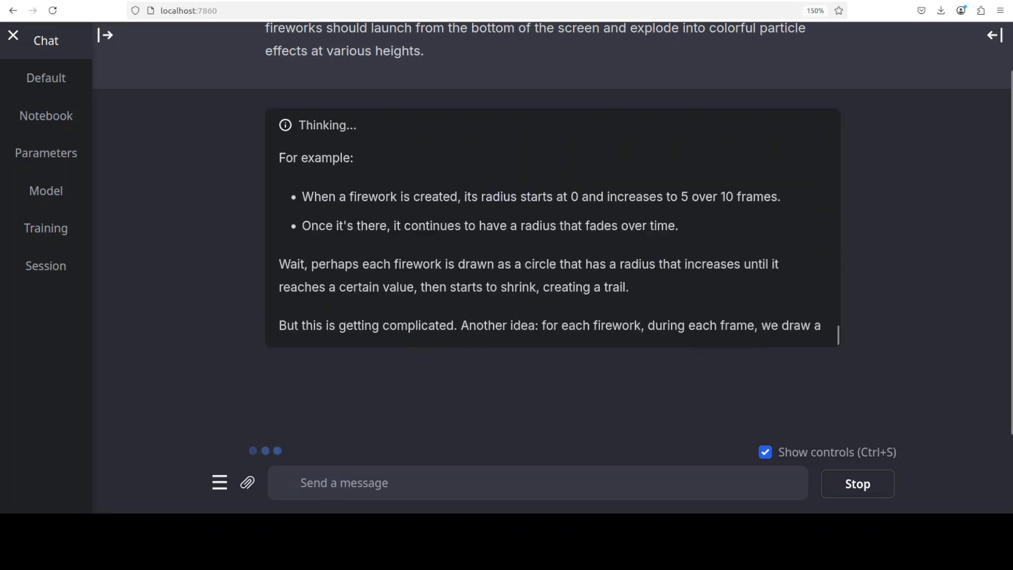
Scroll down while the model's thinking drafts the canvas draw() code for firework trails
scroll("down", 3)
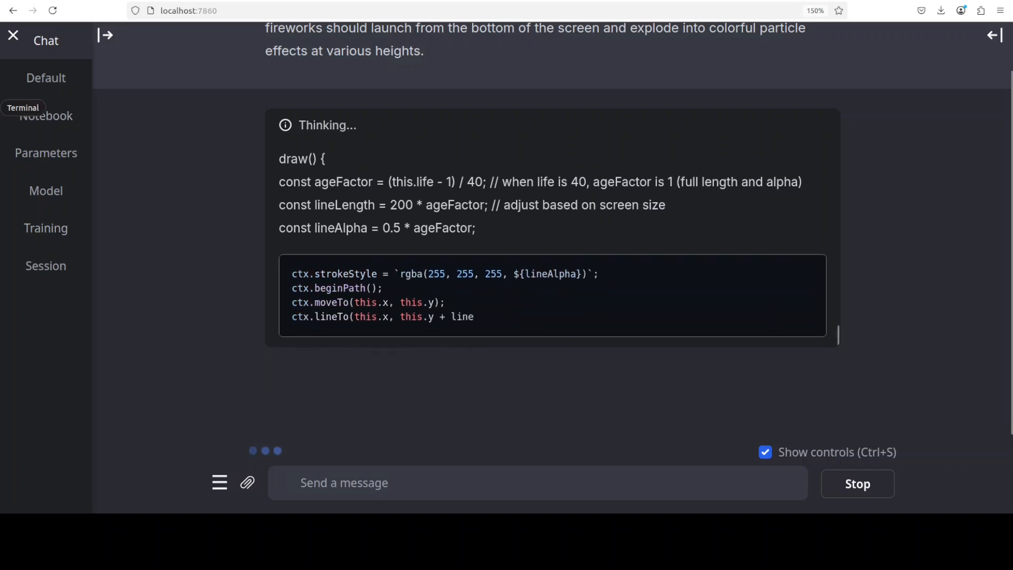
Open a Terminal and type nvidia-smi to check the model's GPU memory use
left_click(23, 107)
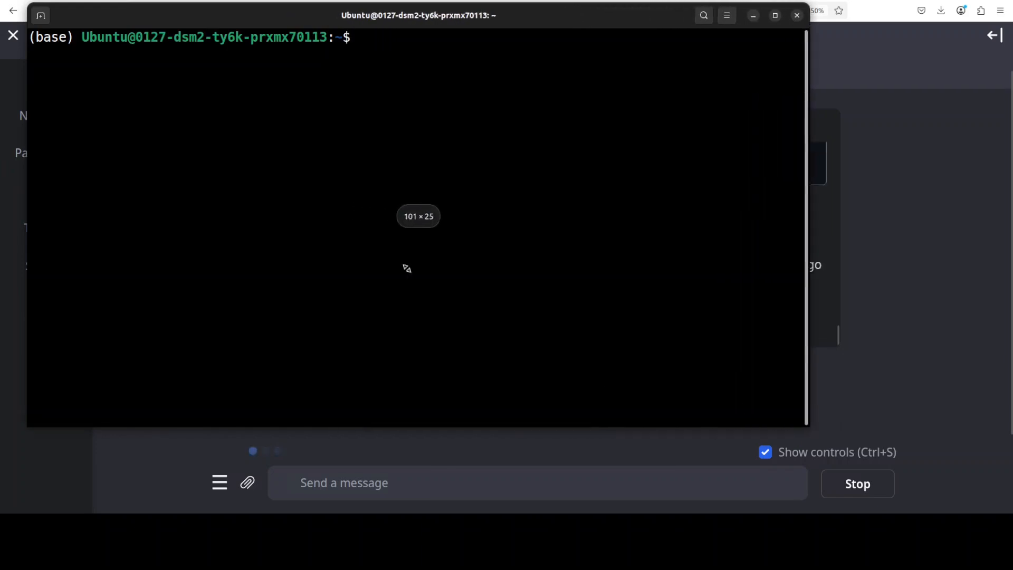
type("nvidia-sm")
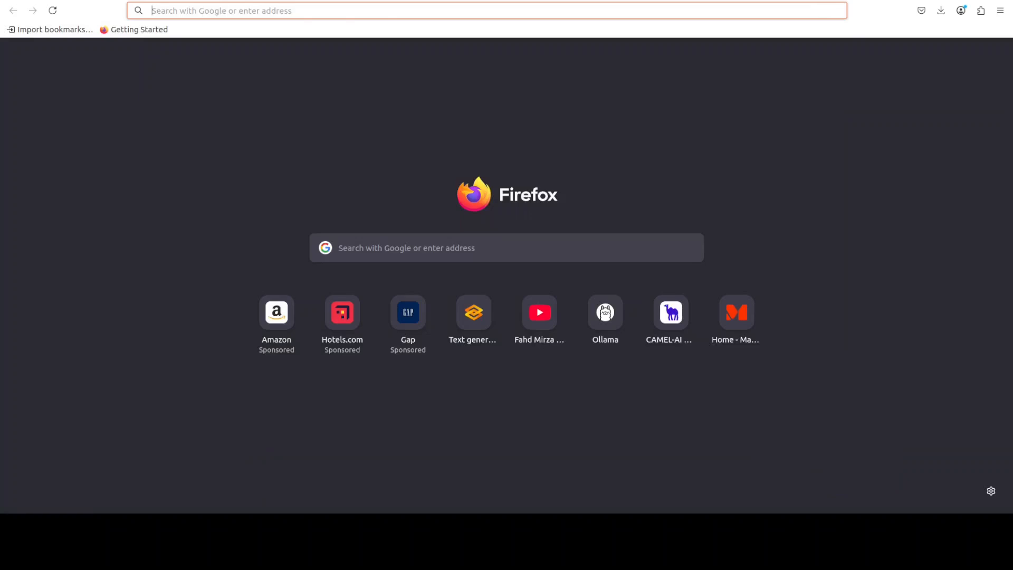
Go to huggingface.co/ByteDance-Seed/Seed-Coder-8B-Reasoning in a new Firefox tab
type("https://huggingface.co/ByteDance-Seed/Seed-Coder-8B-Reasoning")
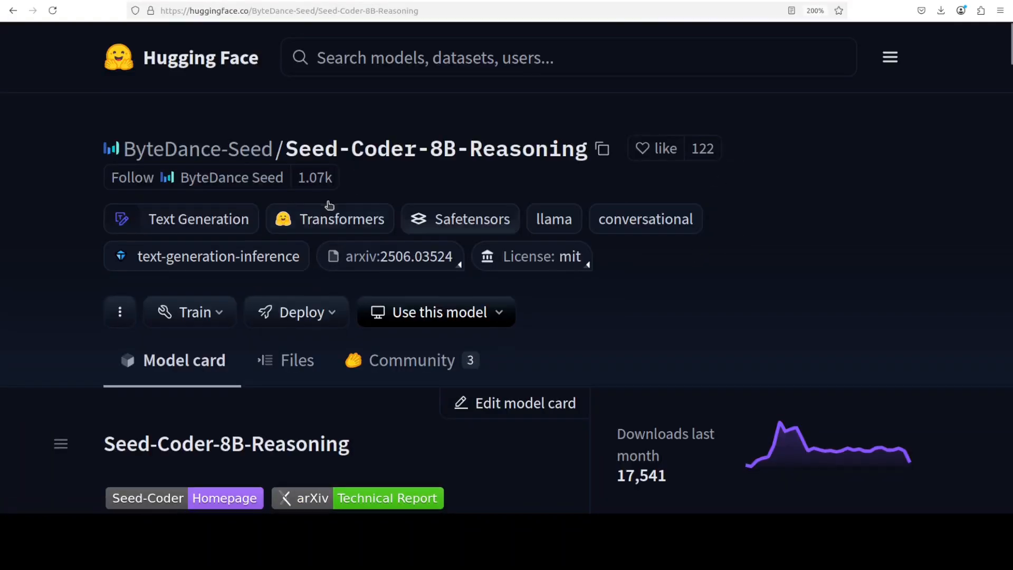
mouse_move(441, 163)
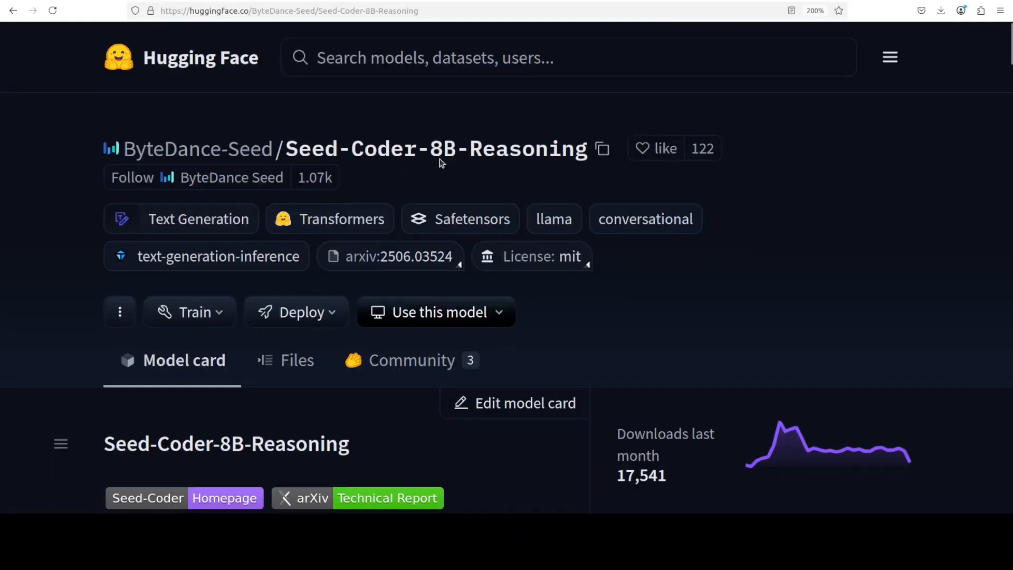
mouse_move(231, 177)
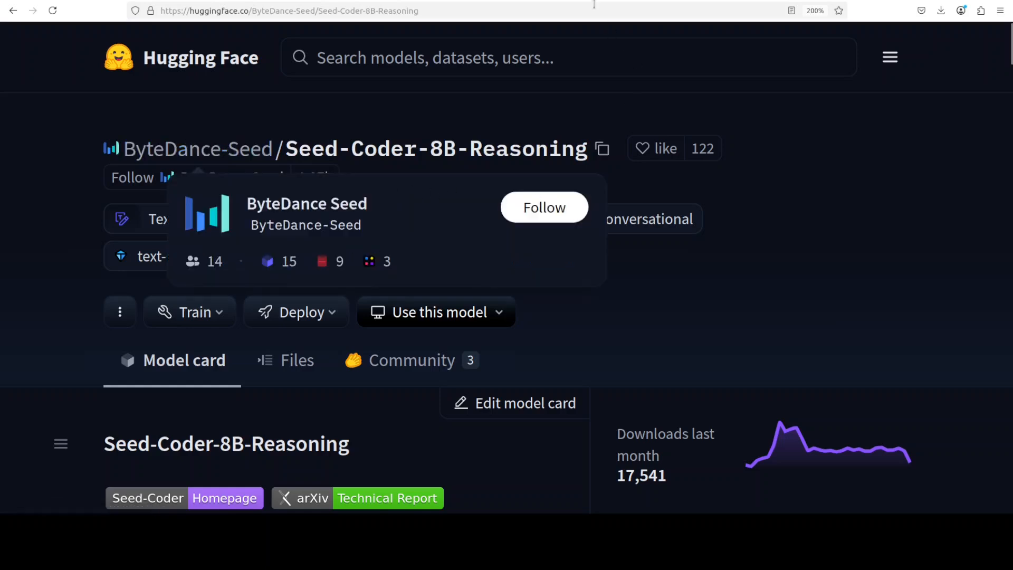